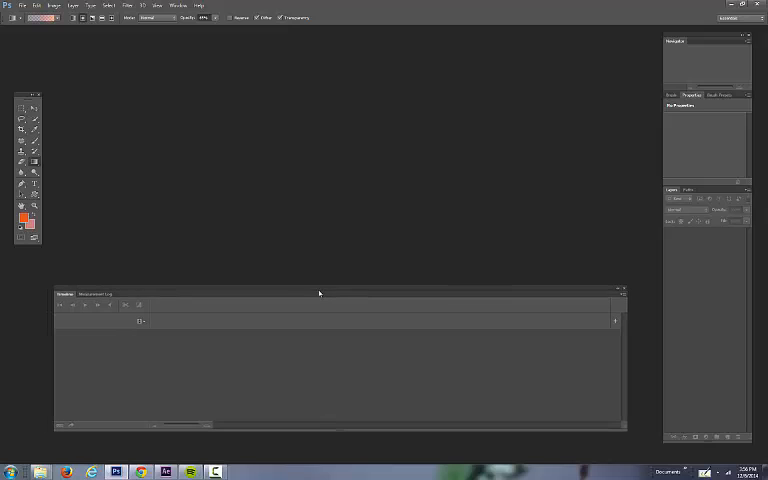
mouse_move(316, 296)
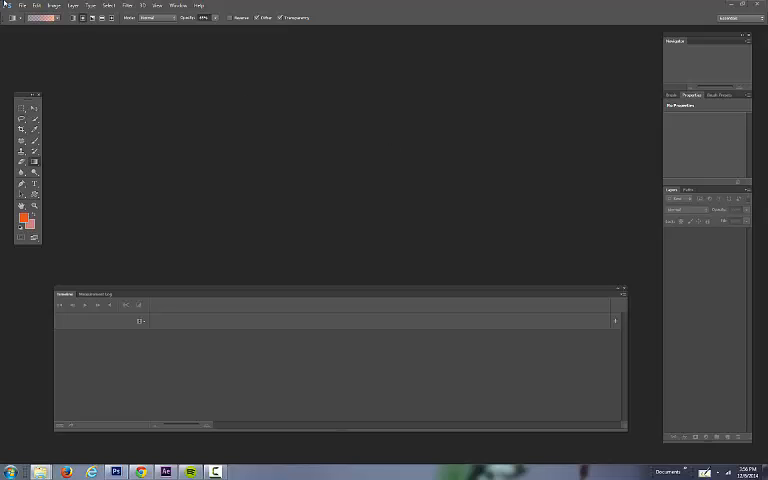
Start File > Import > Video Frames to Layers to reach the clip chooser
left_click(24, 4)
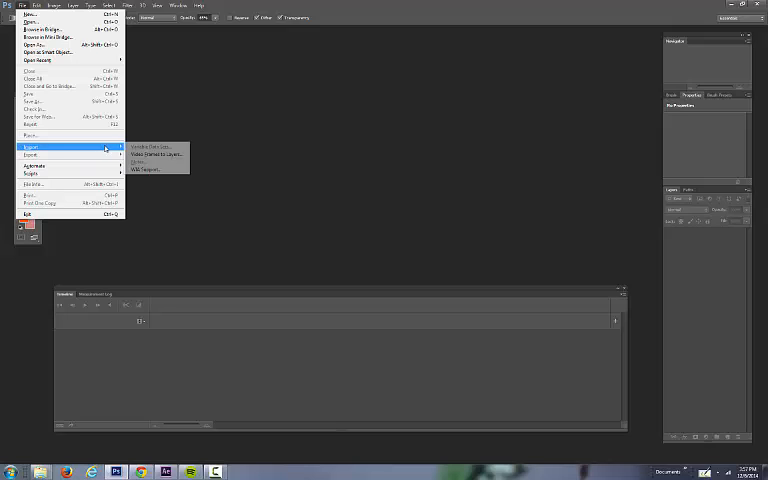
left_click(148, 152)
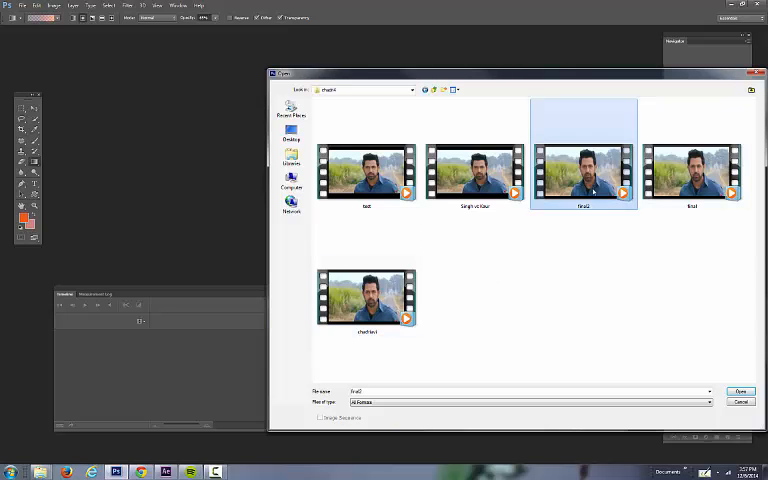
Import the chosen clip's frames as layers, accepting the settings and the layer-count warning
left_click(740, 392)
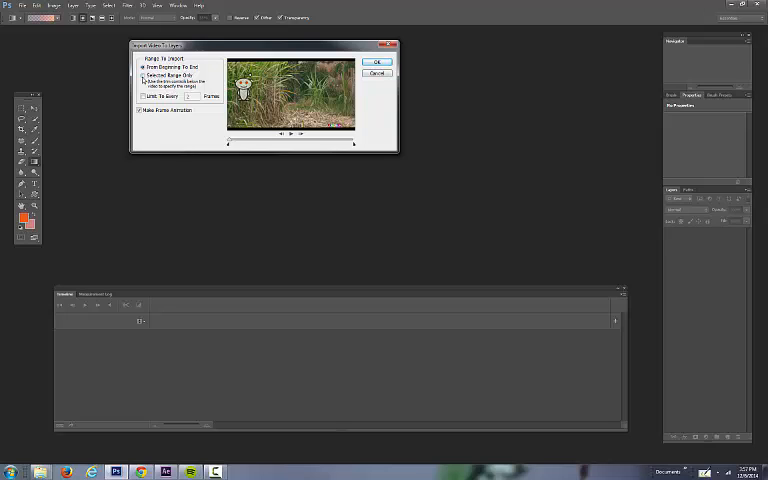
left_click(140, 76)
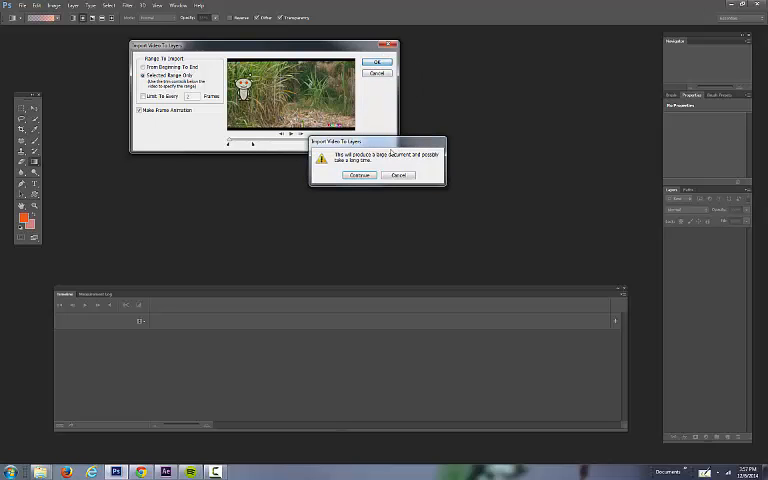
left_click(360, 176)
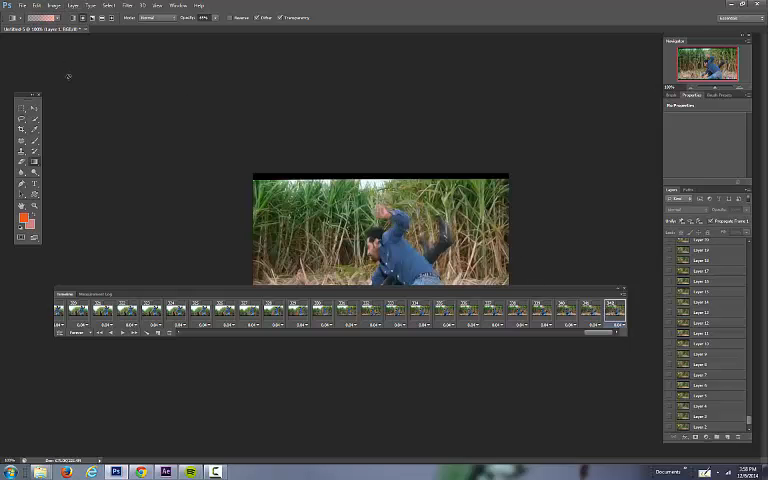
Start a second Video Frames to Layers import for another range of the same clip
left_click(22, 4)
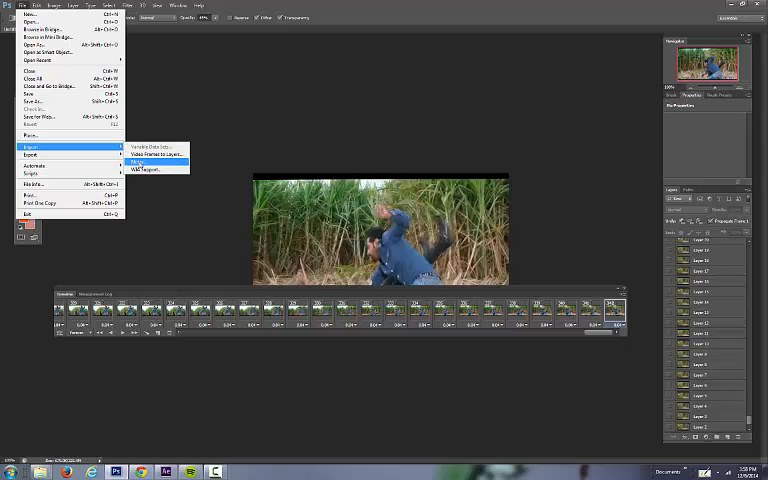
left_click(152, 154)
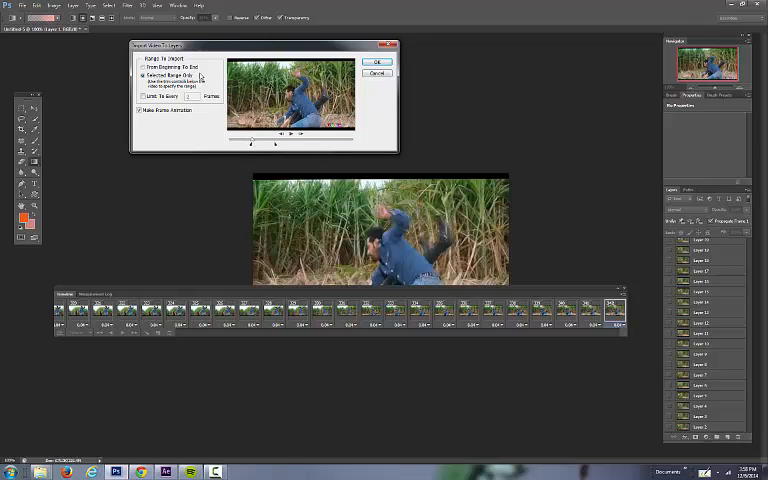
Import the second range as a new frame-animation document, accepting the warning
left_click(376, 62)
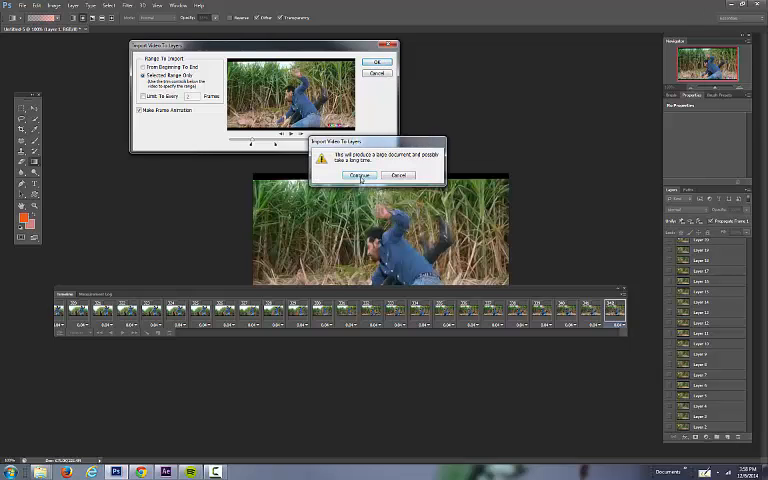
left_click(360, 176)
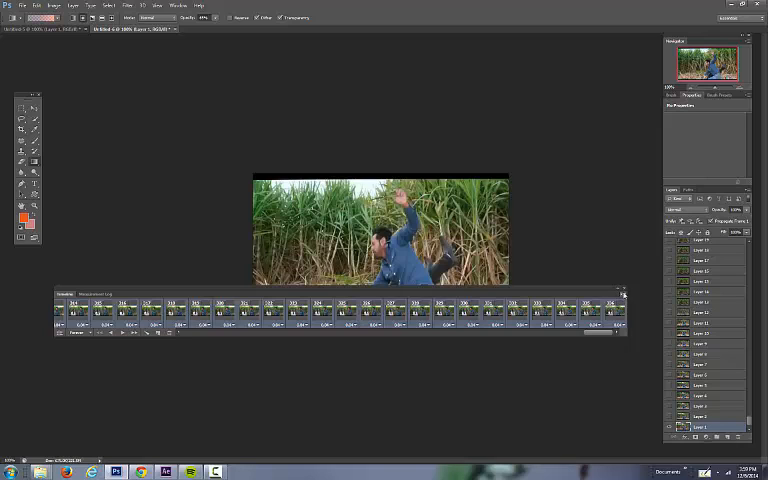
Paste the copied frames into the first document's timeline via the panel menu's Paste Frames
left_click(620, 292)
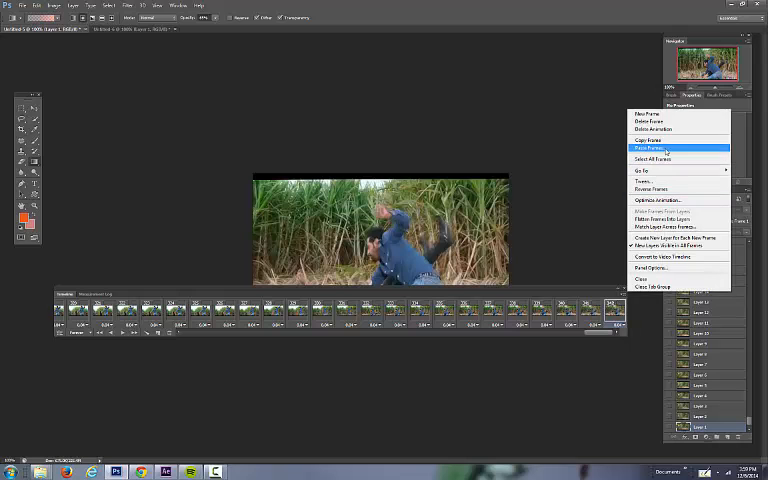
left_click(648, 148)
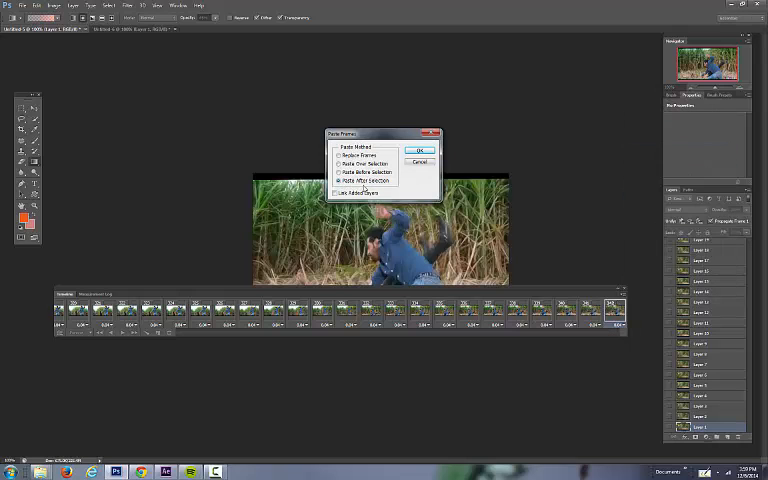
left_click(420, 150)
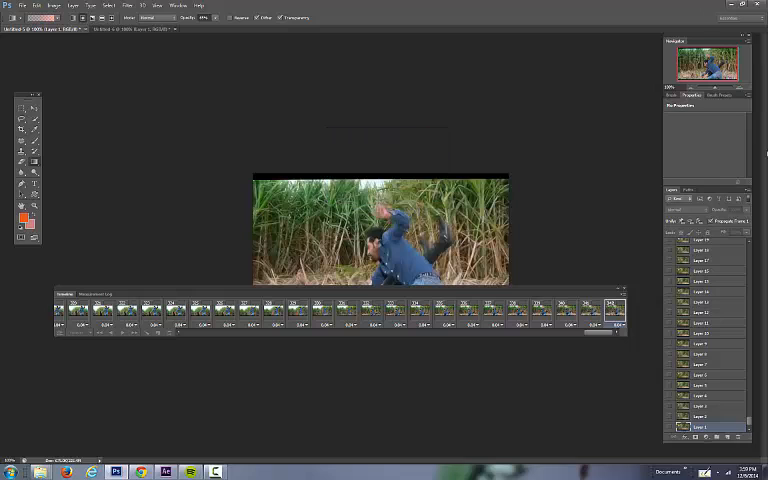